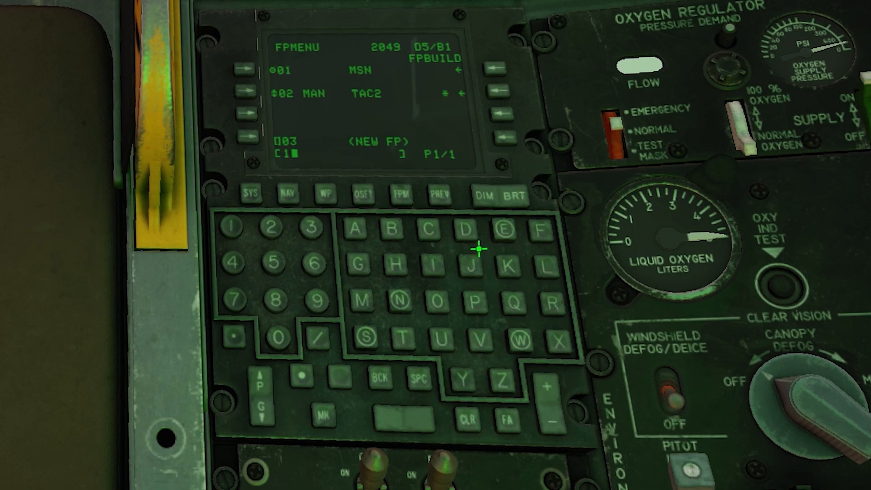
{"action": "mouse_move", "coordinate": [406, 116]}
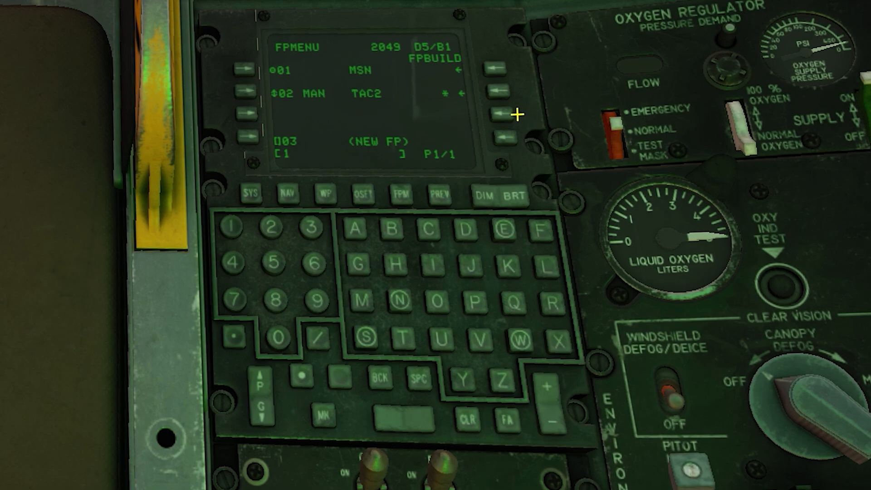
Open flight plan TAC2 on the FPBUILD page and rename it TAC1, keeping Nellis AFB and Craig.
{"action": "left_click", "coordinate": [500, 111]}
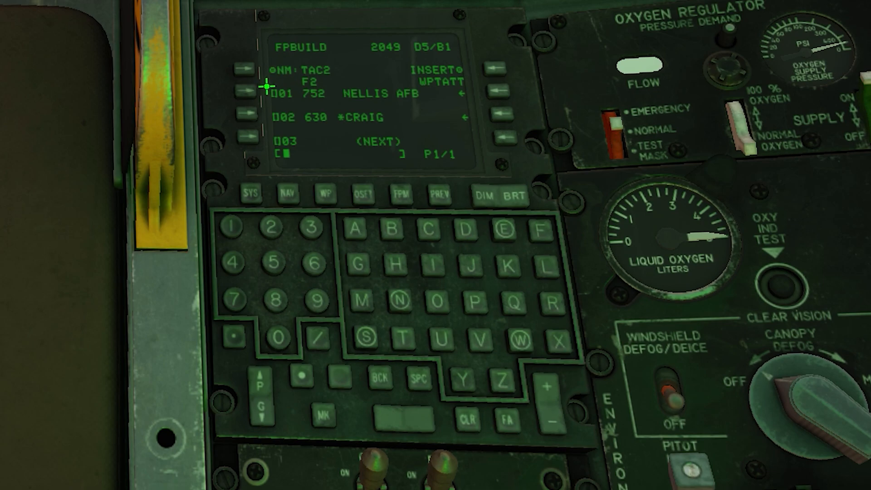
{"action": "left_click", "coordinate": [378, 378]}
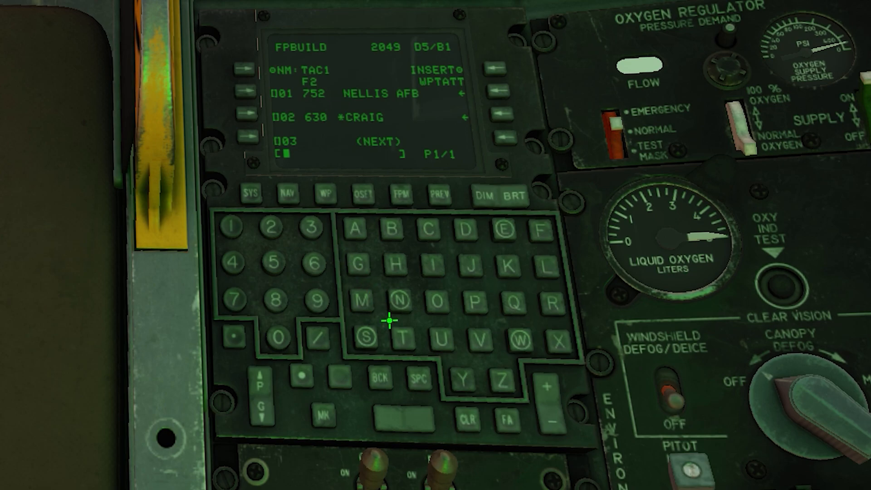
{"action": "mouse_move", "coordinate": [399, 157]}
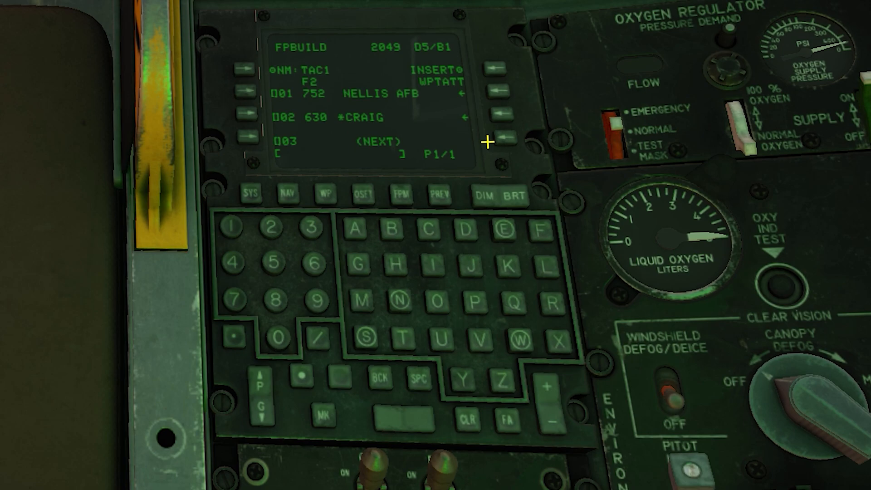
{"action": "mouse_move", "coordinate": [369, 114]}
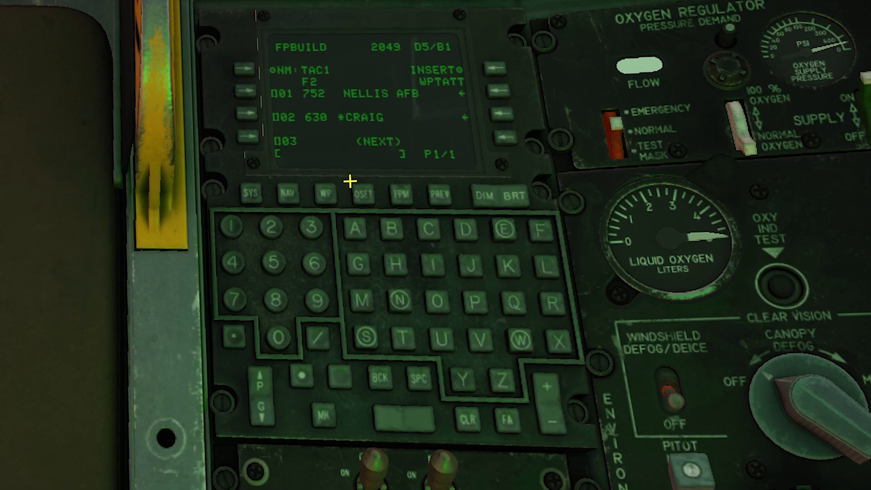
{"action": "mouse_move", "coordinate": [579, 265]}
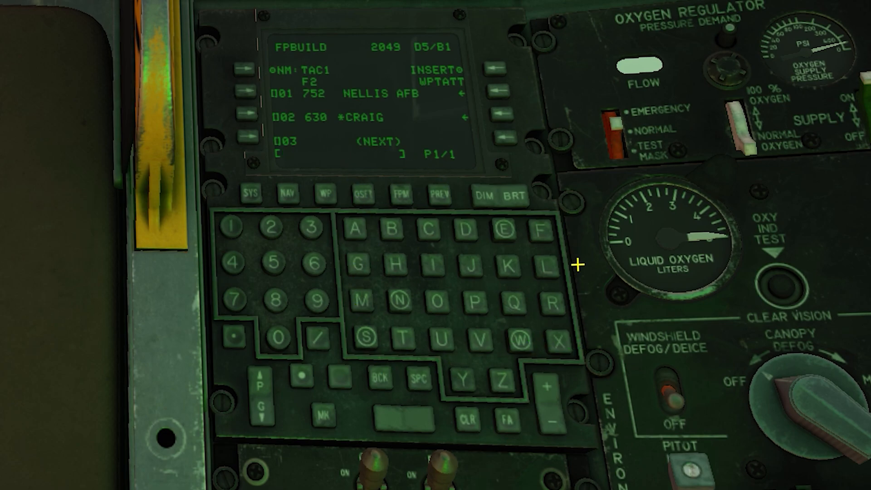